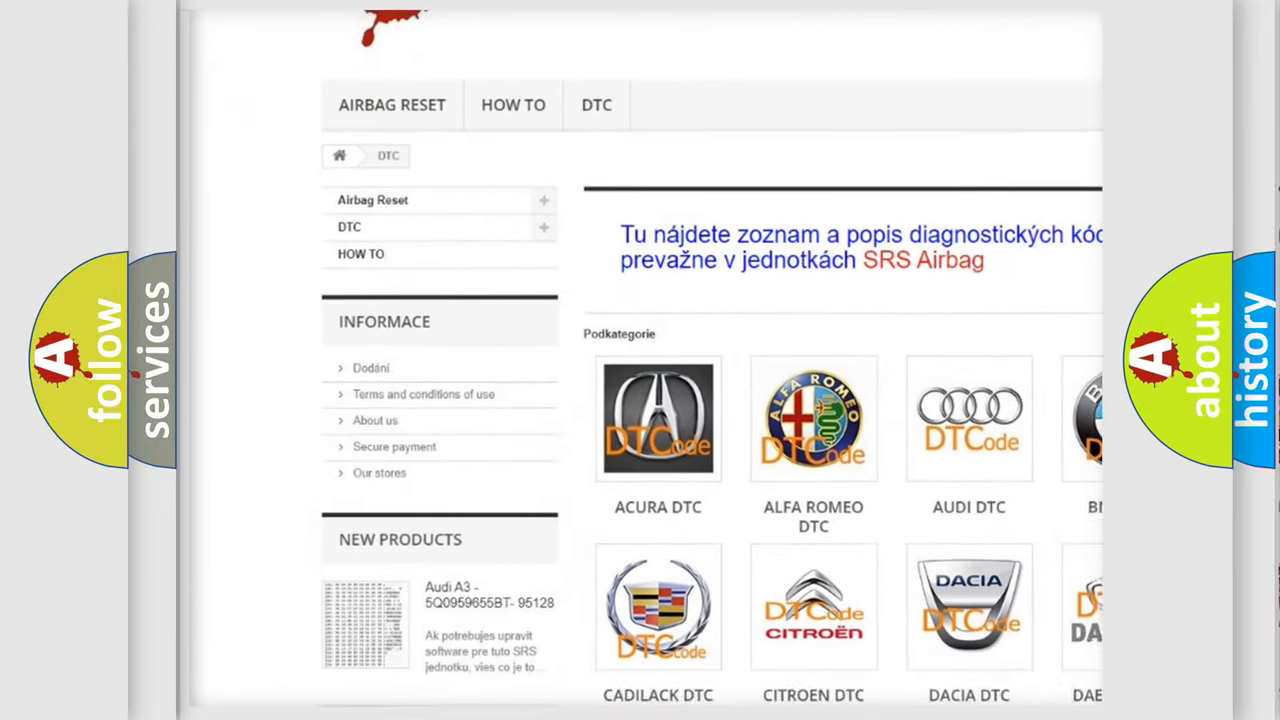
scroll("down", 3)
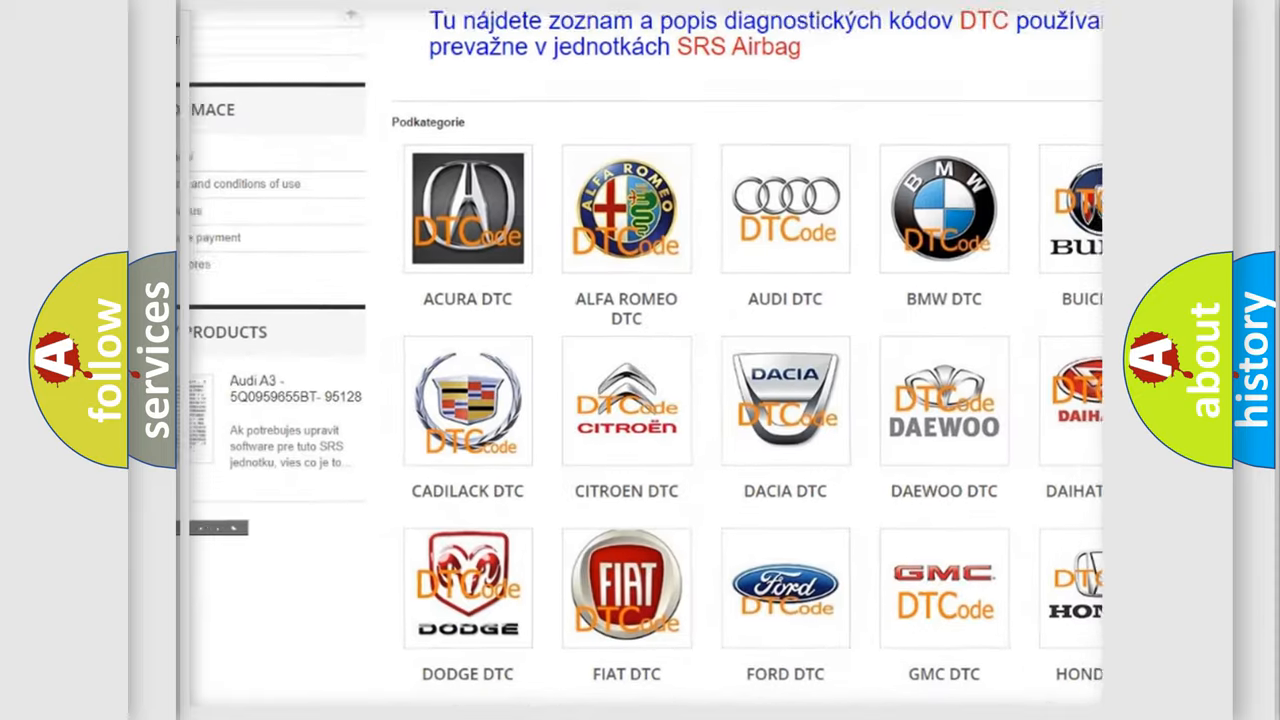
scroll("down", 3)
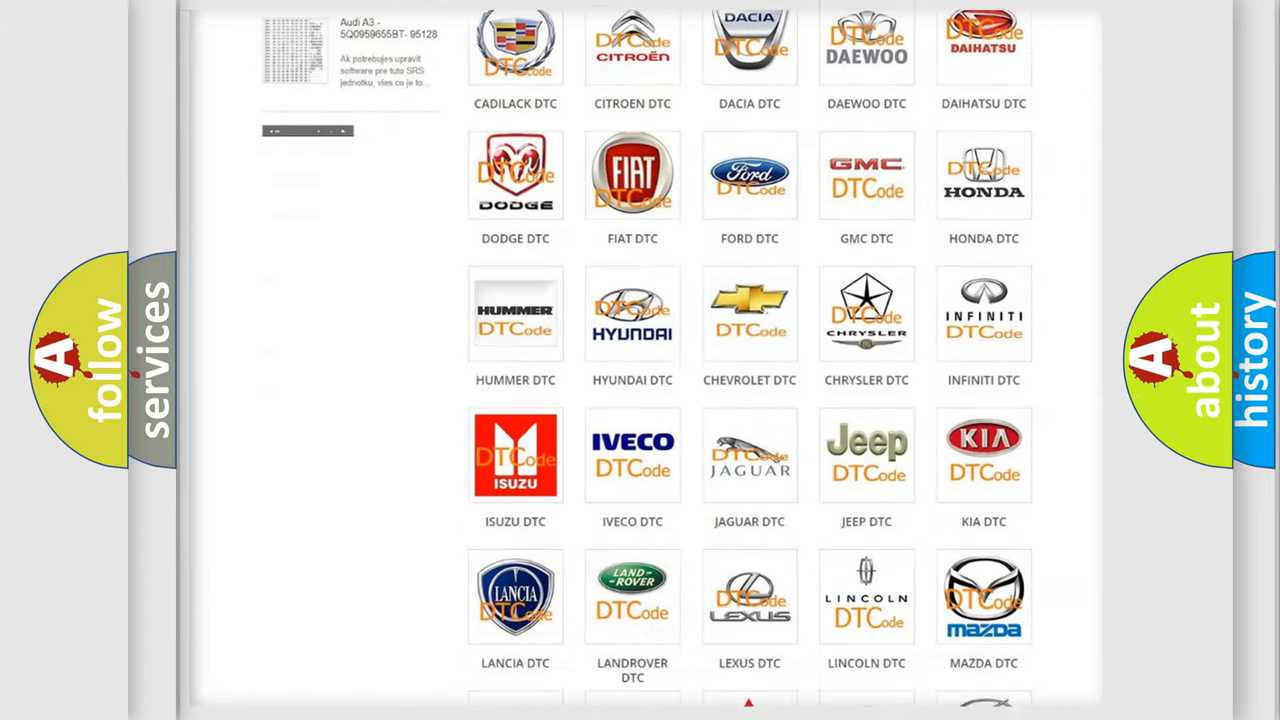
scroll("down", 3)
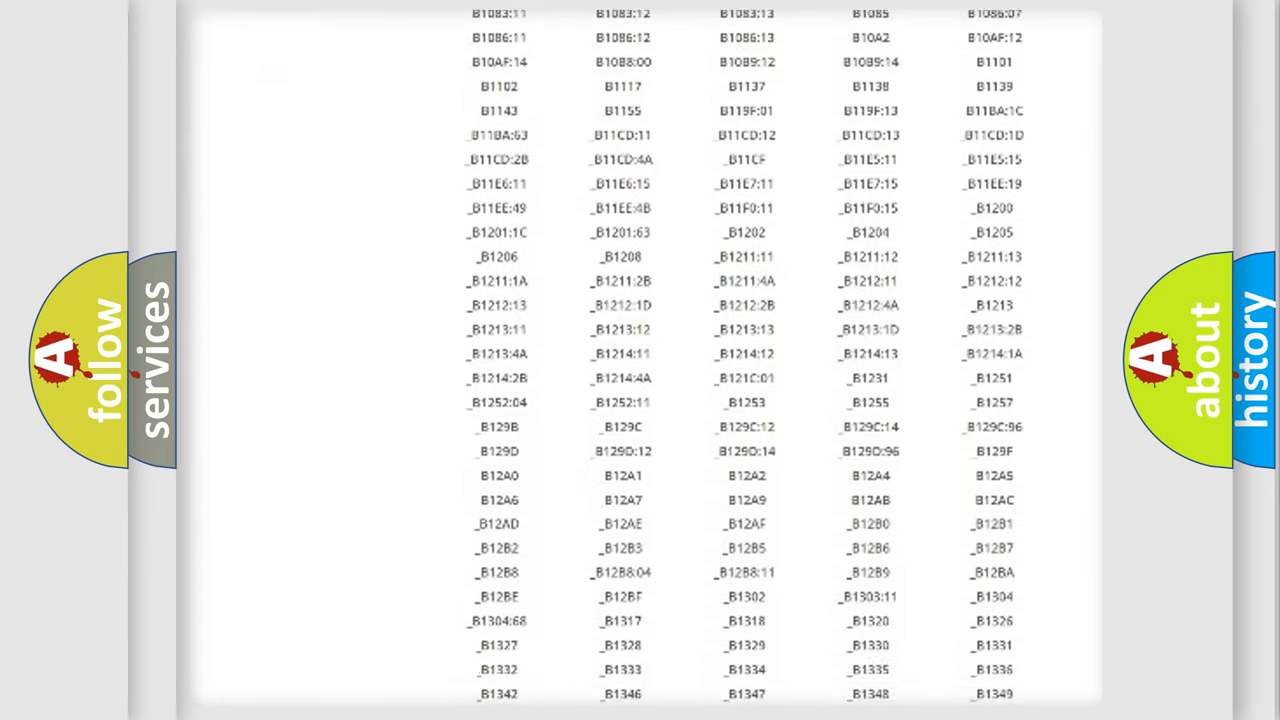
scroll("down", 3)
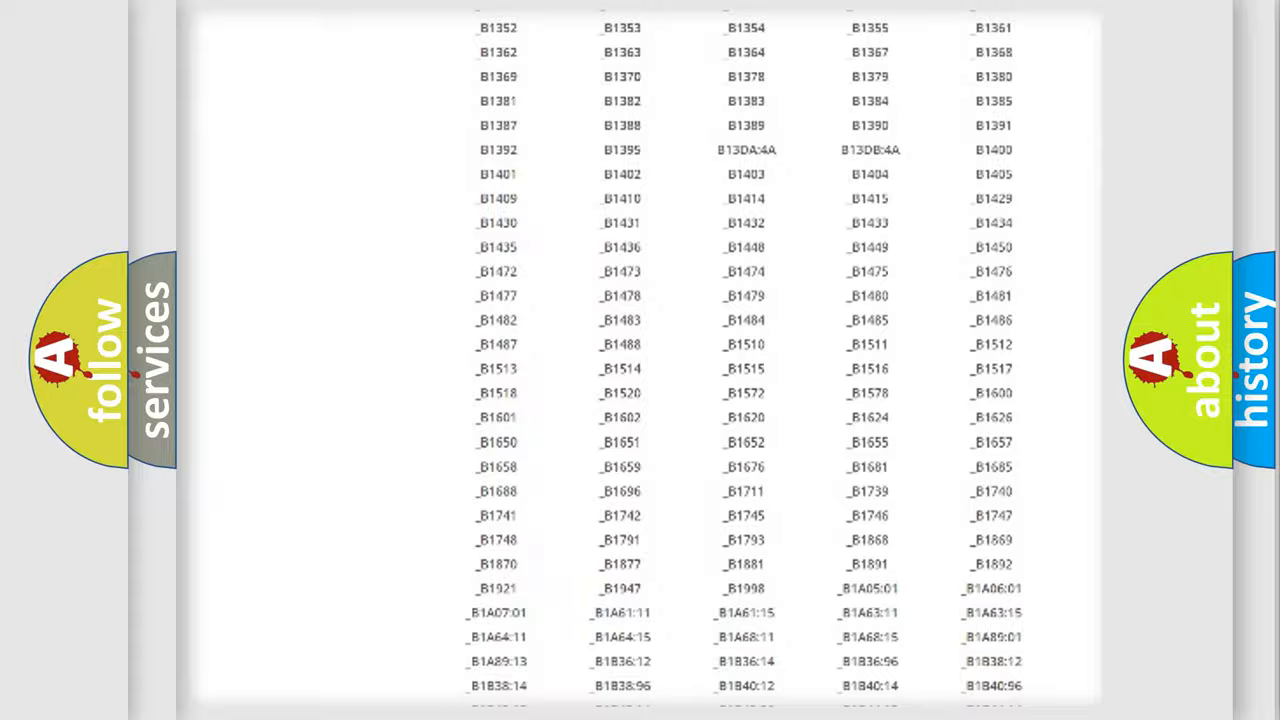